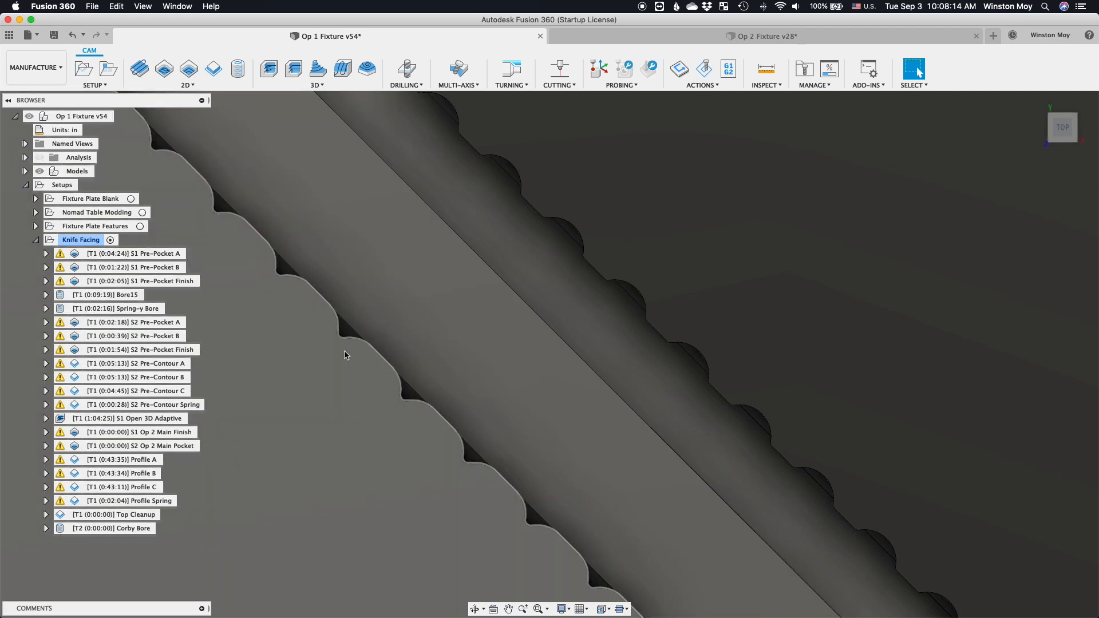
- Expand Models to inspect the sketches, fit the fixture plate in view, then collapse back to Setups
click(344, 355)
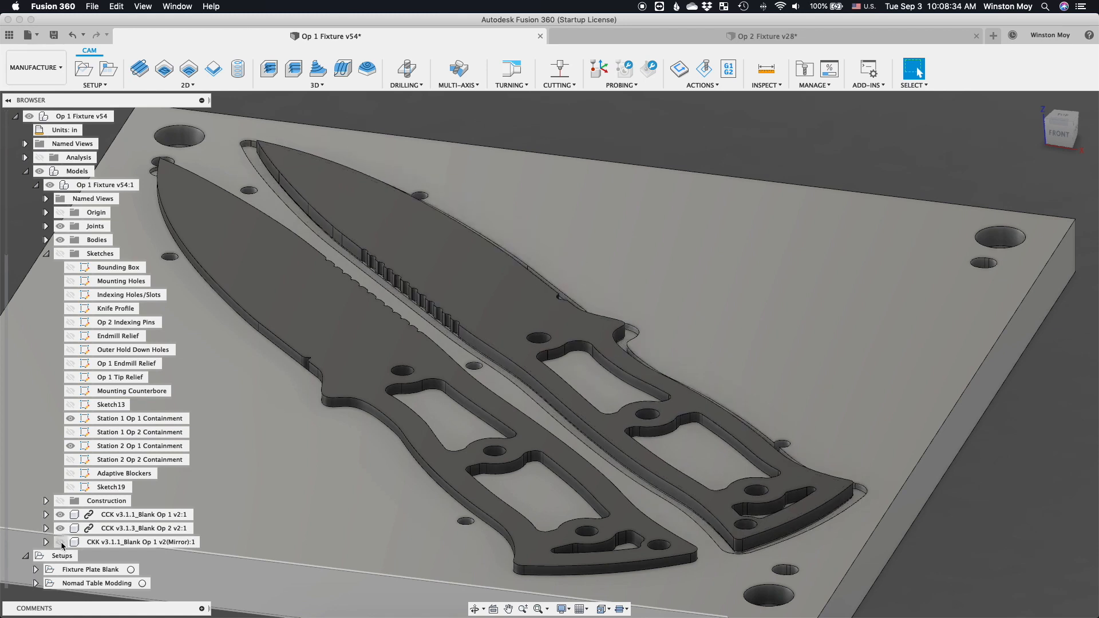
scroll(up, 3)
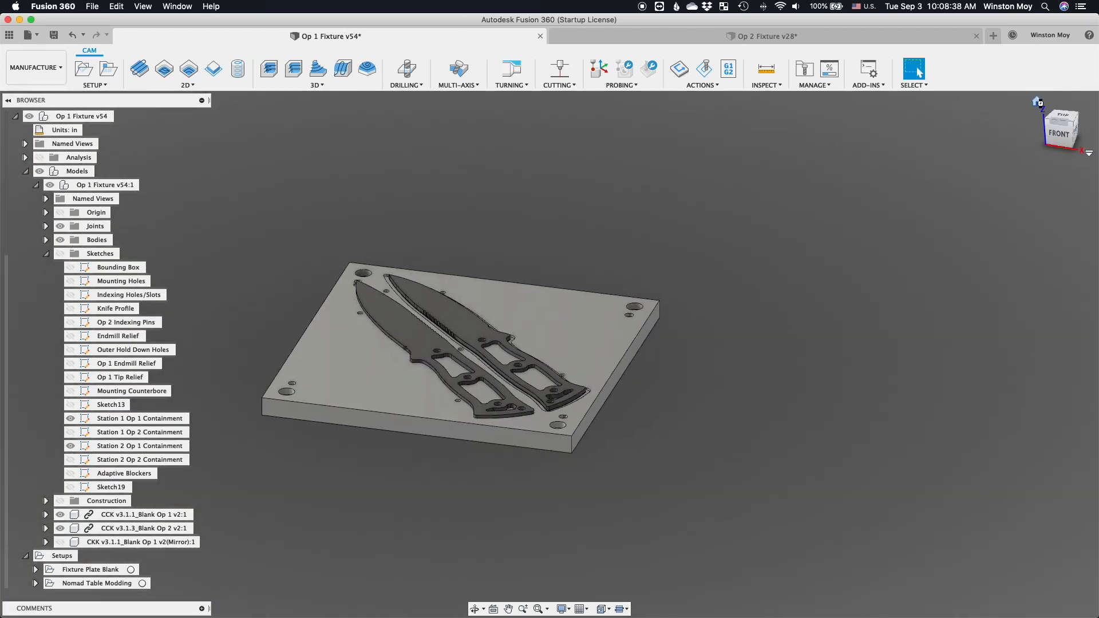
click(139, 419)
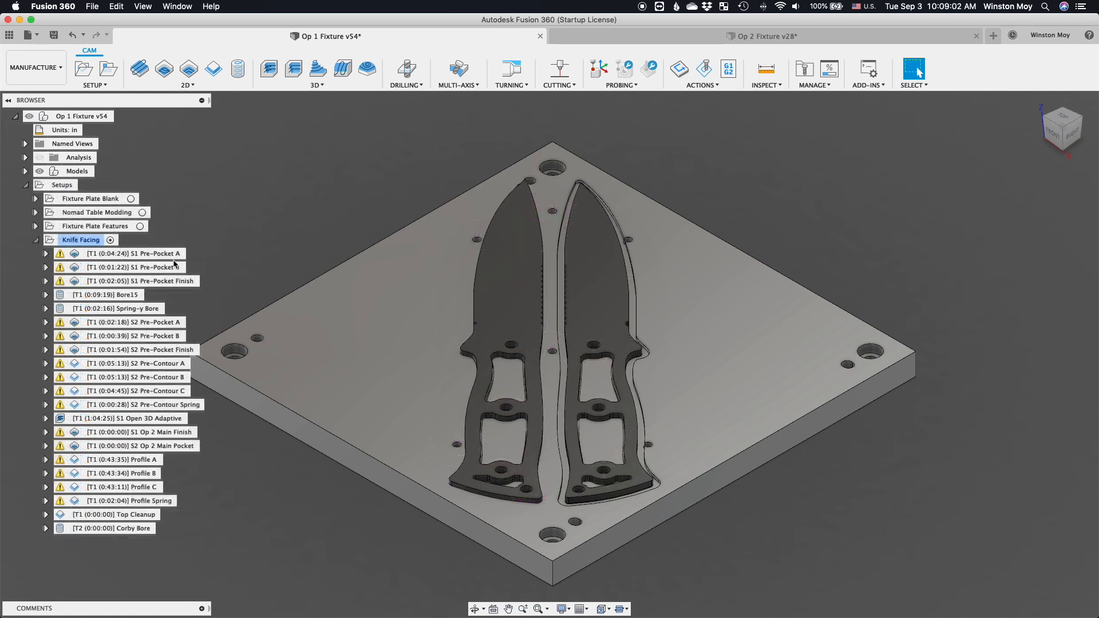
- Preview S1 Pre-Pocket A, B, Finish, Bore15 and Spring-y Bore toolpaths in turn
click(131, 253)
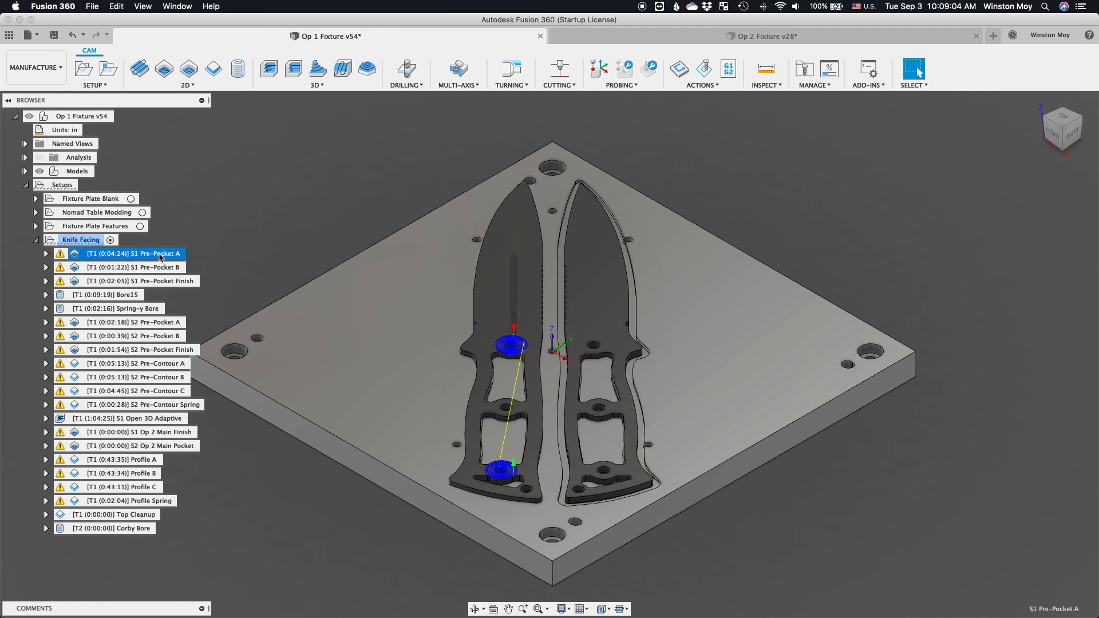
click(129, 267)
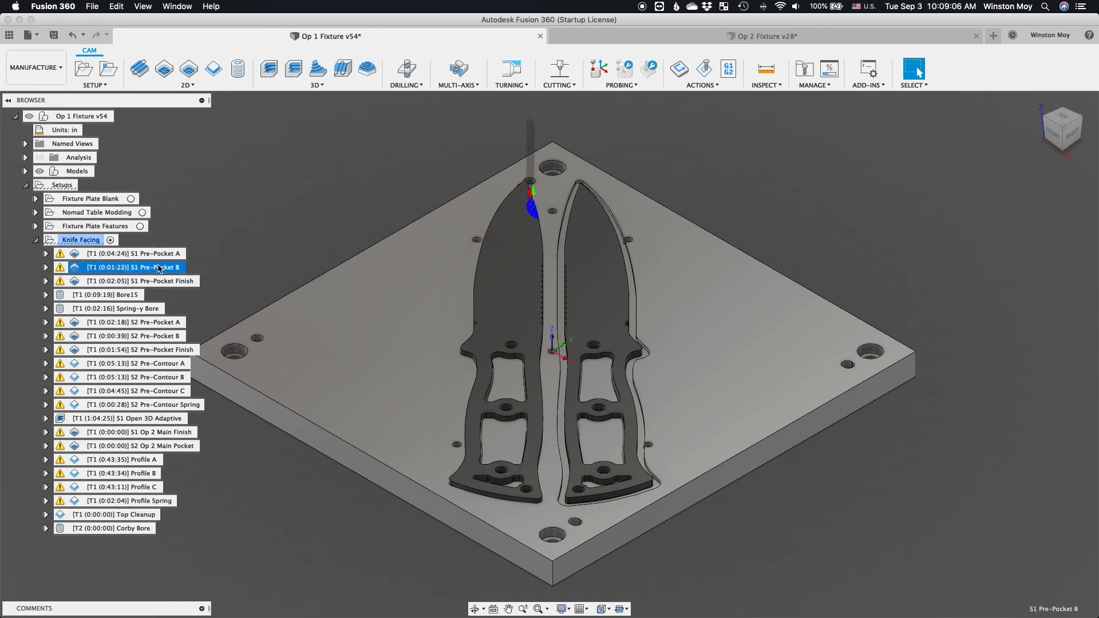
click(139, 281)
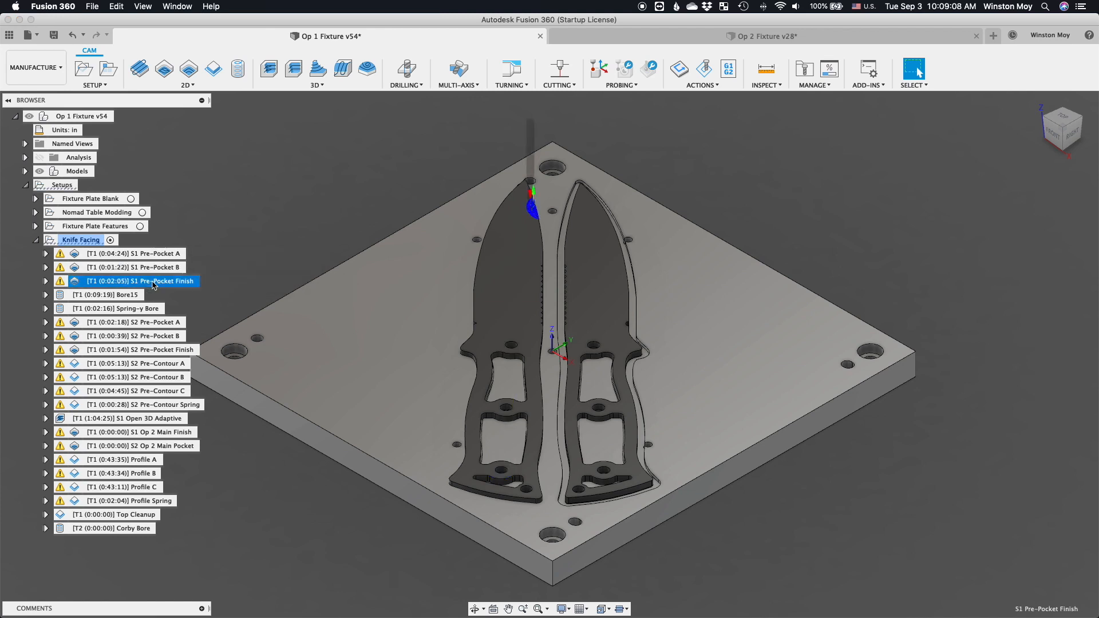
mouse_move(101, 294)
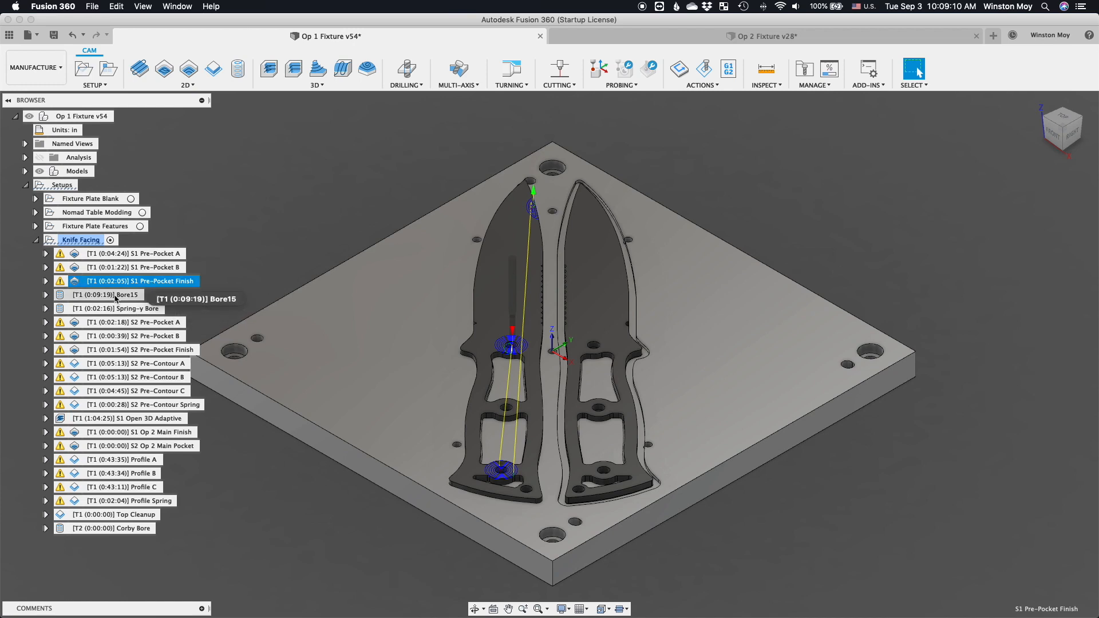
click(105, 294)
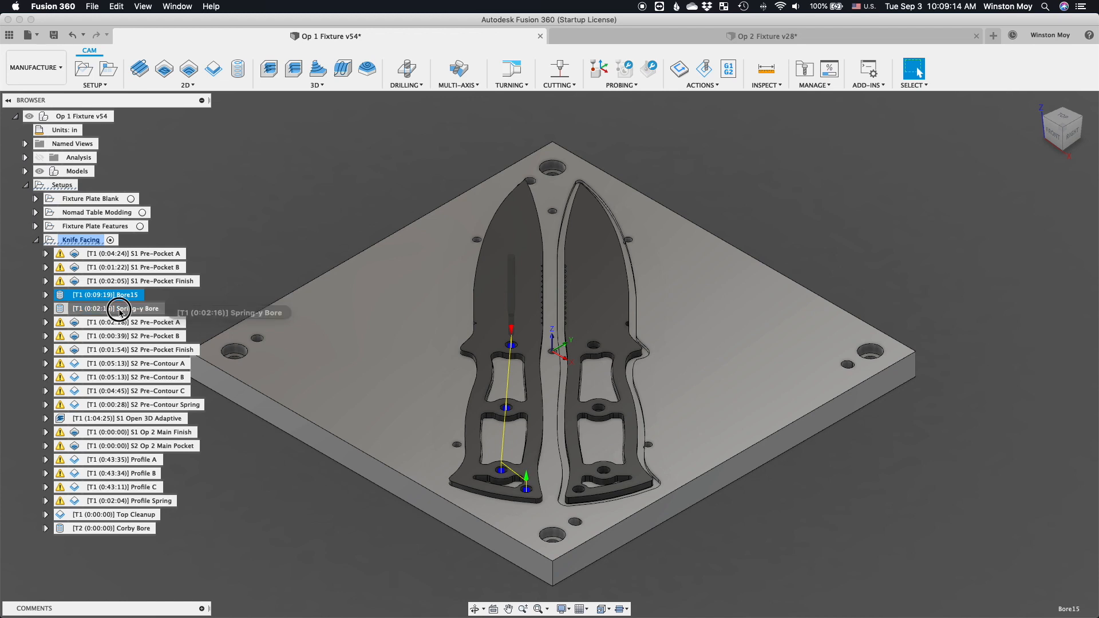
click(115, 308)
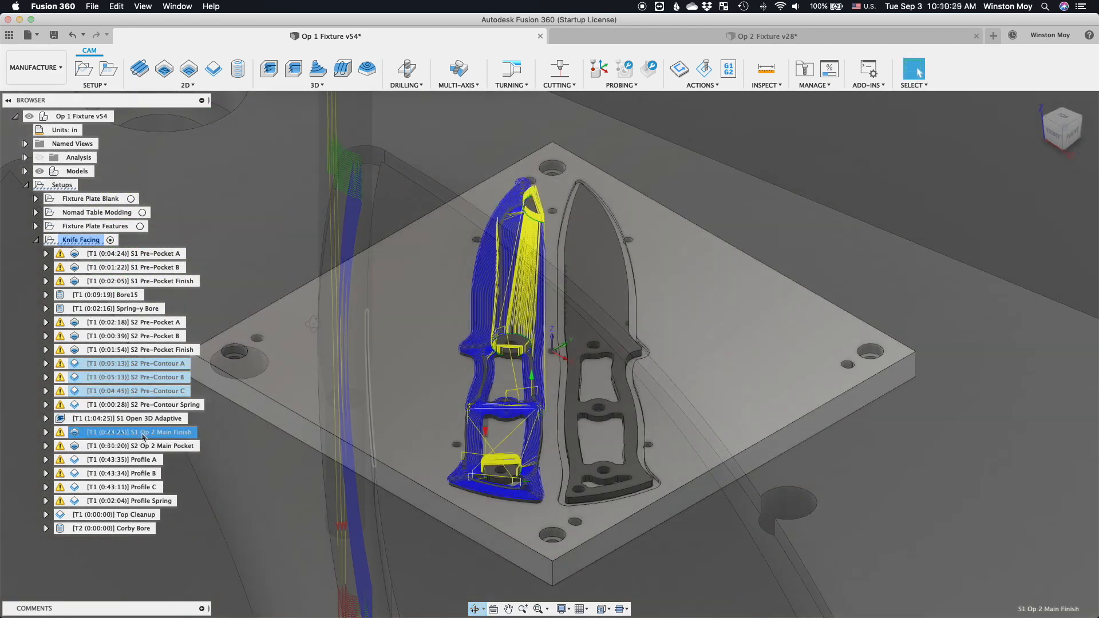
- Preview the S2 Op 2 Main Pocket, Profile A, B and C toolpaths around the second knife
click(133, 445)
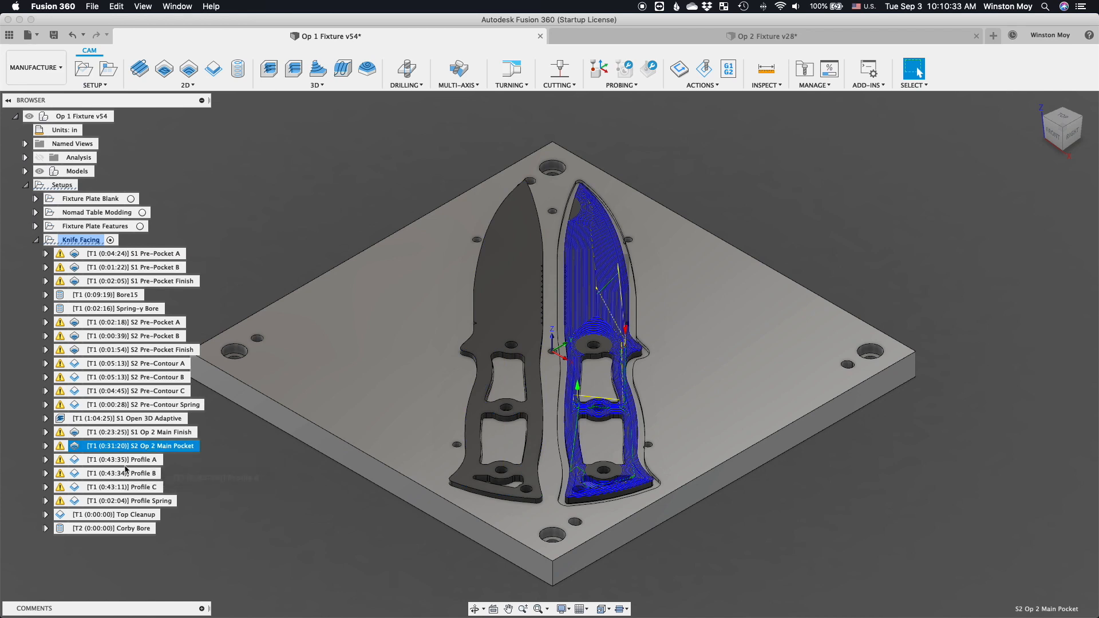
click(125, 459)
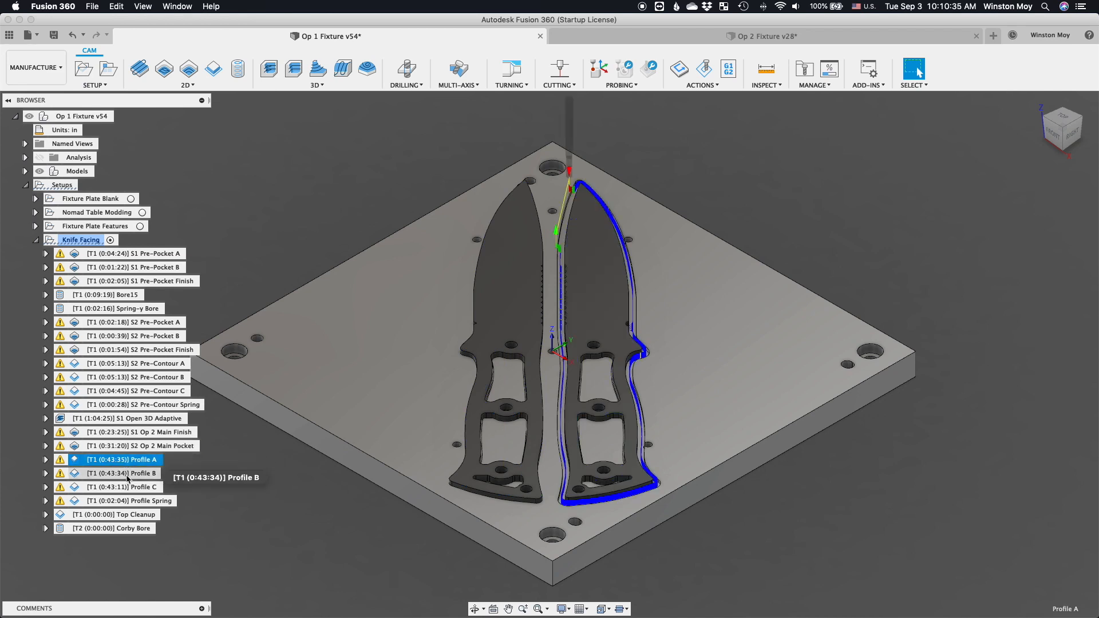
click(129, 487)
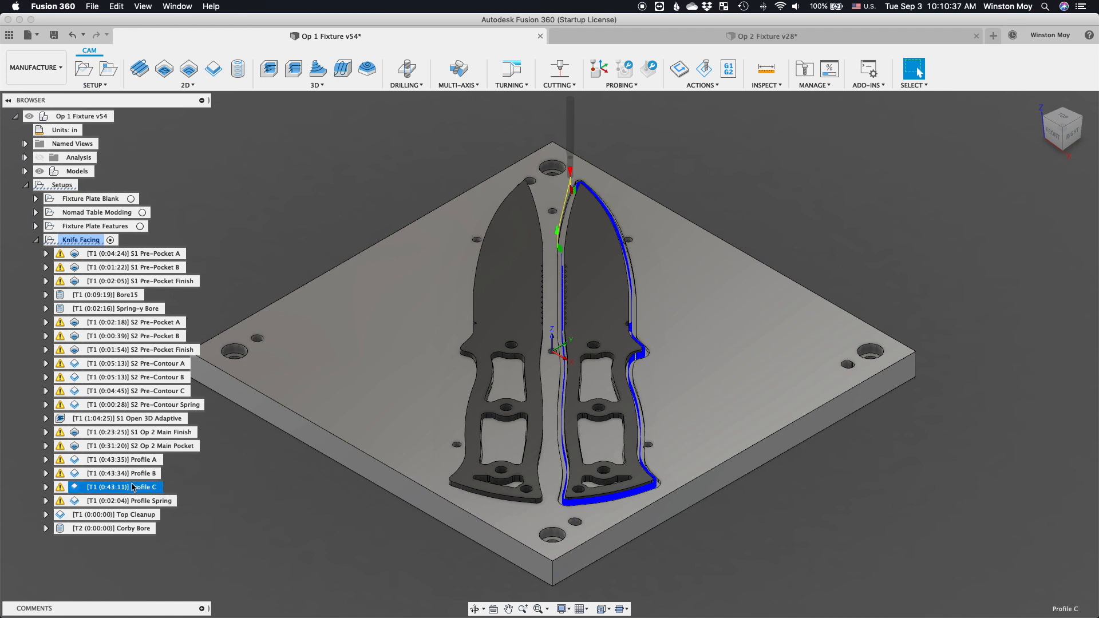
mouse_move(319, 532)
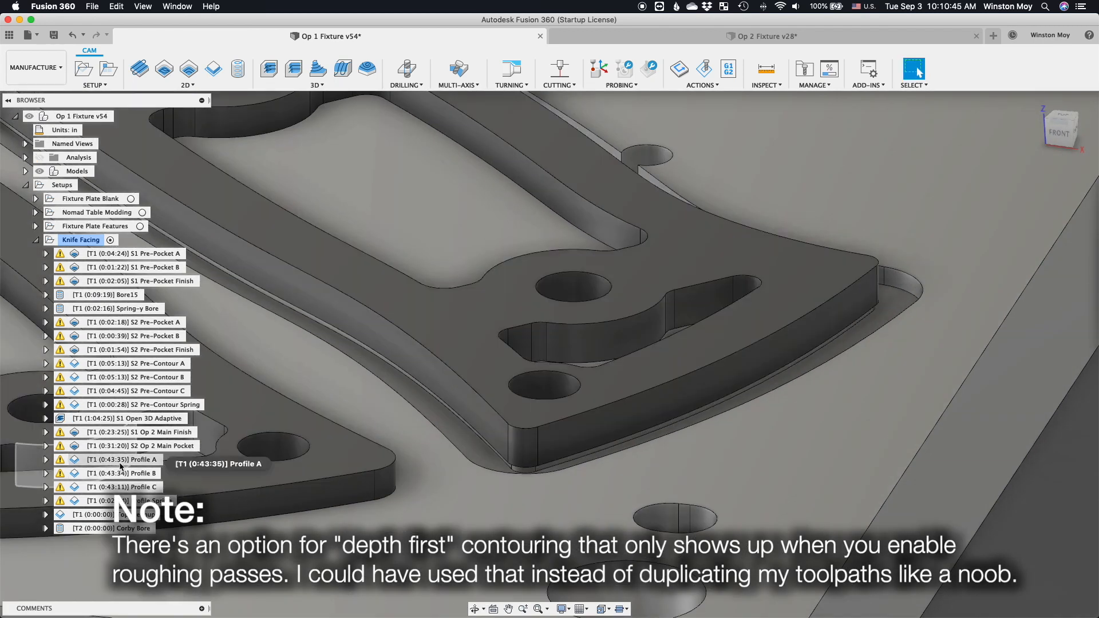
click(119, 459)
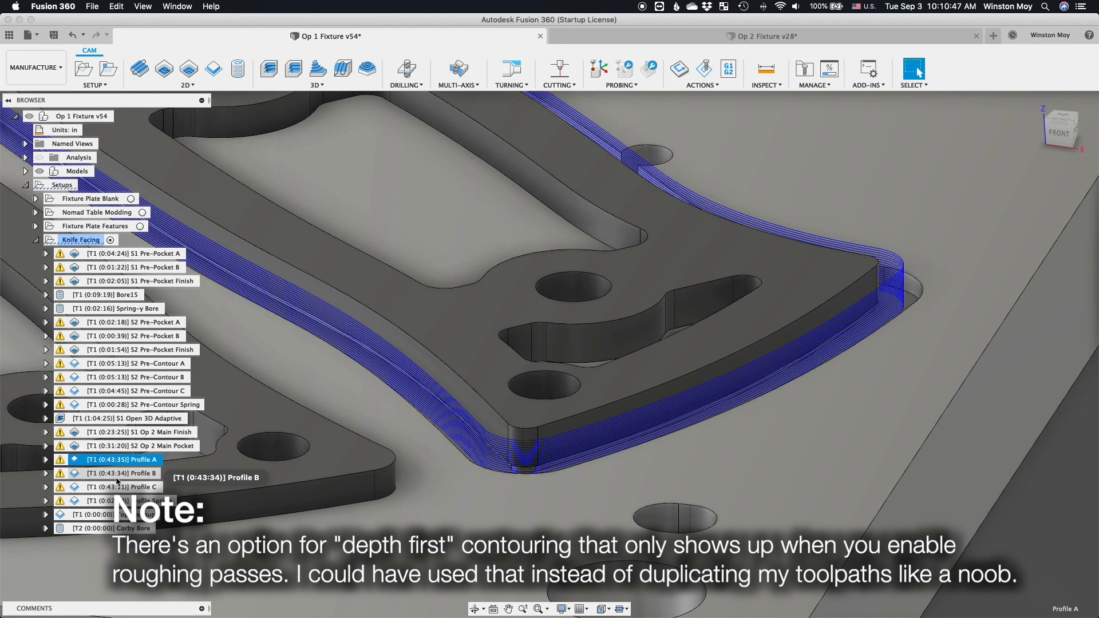
click(126, 487)
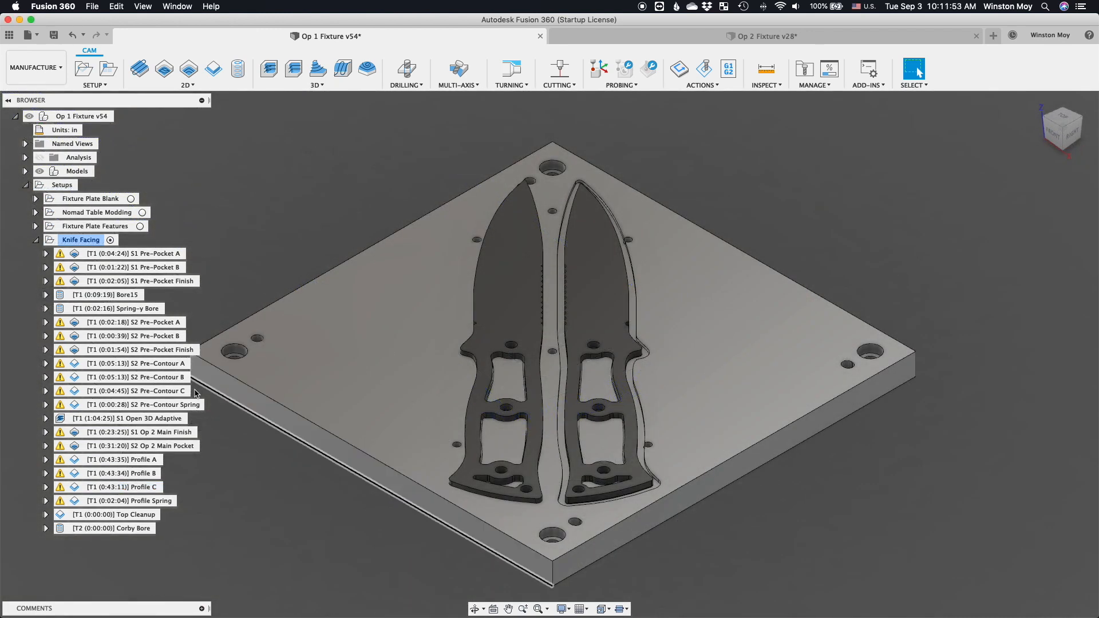
- Bring up the Profile C 2D contour operation for editing
click(126, 486)
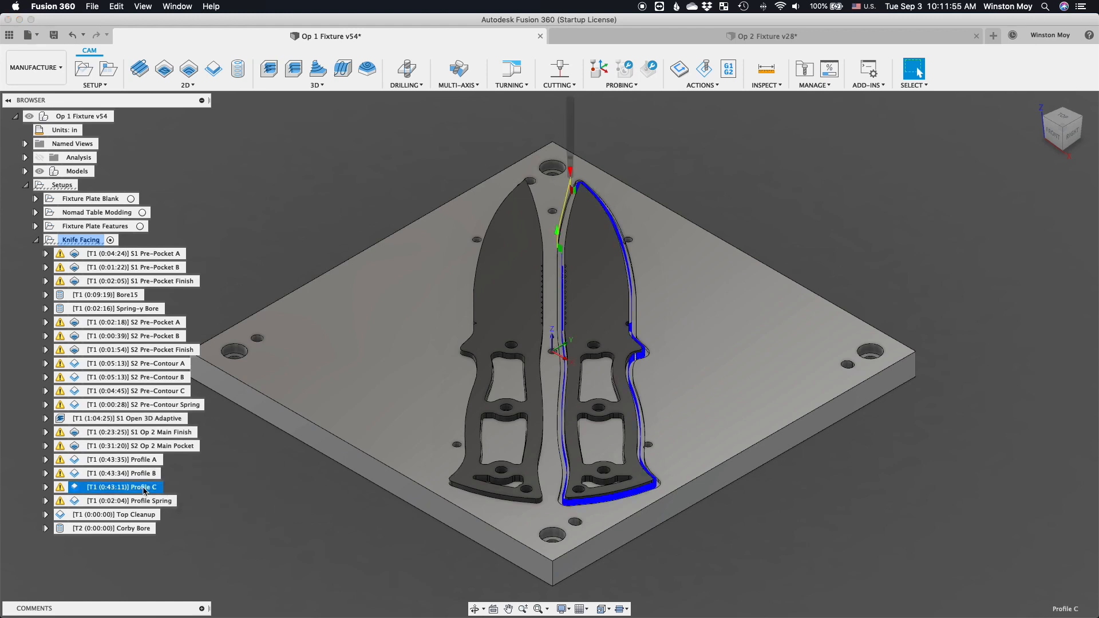
double_click(126, 488)
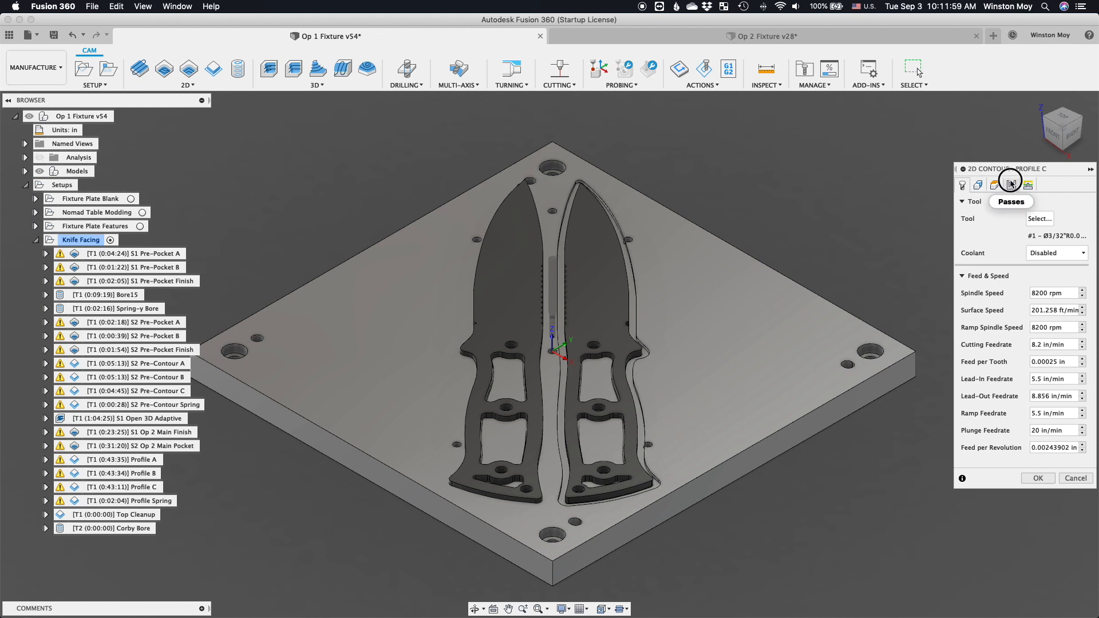
- Toggle Feed Optimization in Profile C's Passes settings
click(1011, 185)
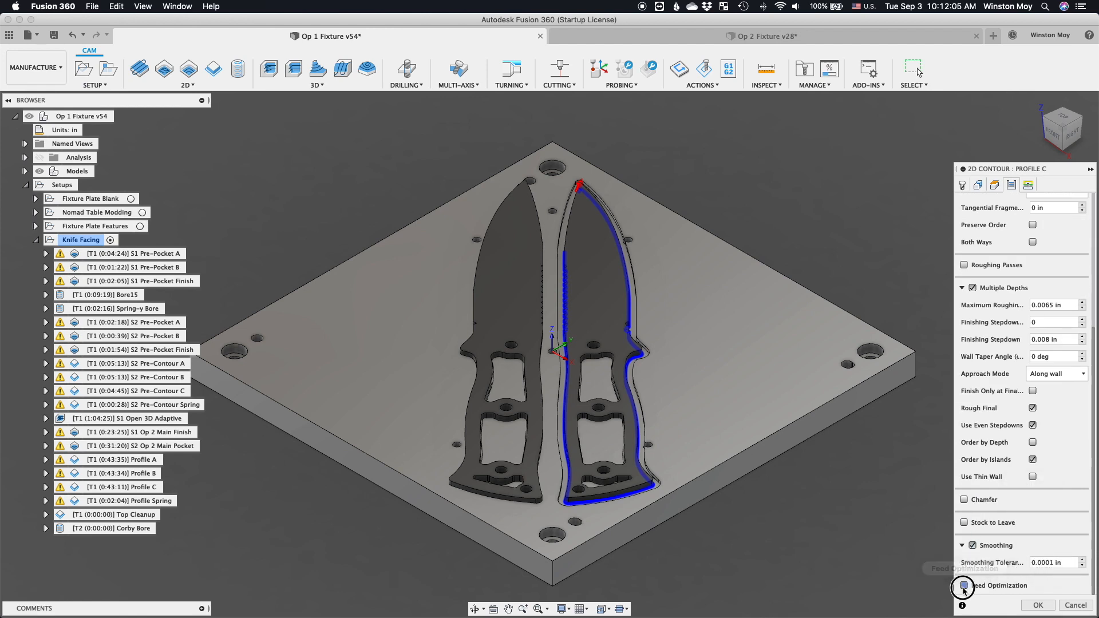
click(963, 585)
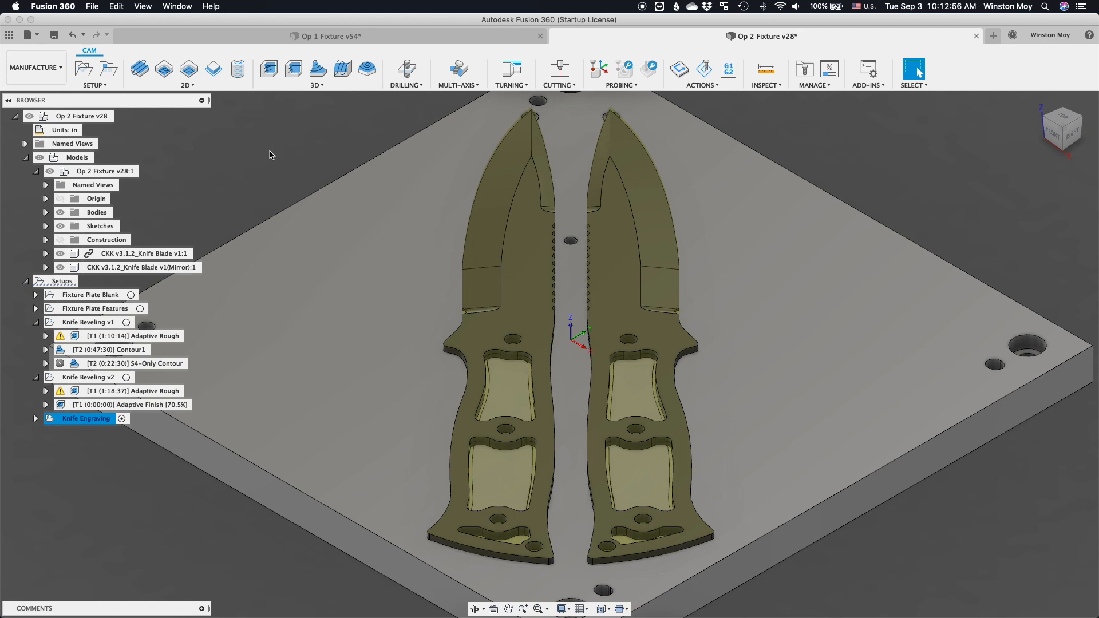
- Expand Sketches, review the Knife Beveling v1 setup settings and dismiss them unchanged
click(46, 225)
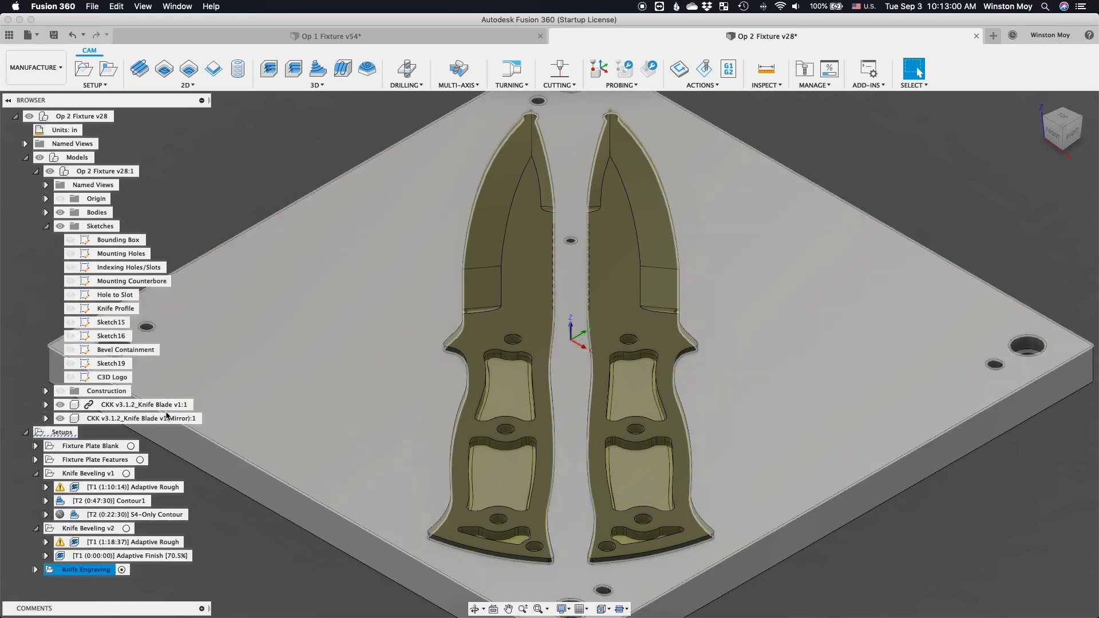
right_click(89, 473)
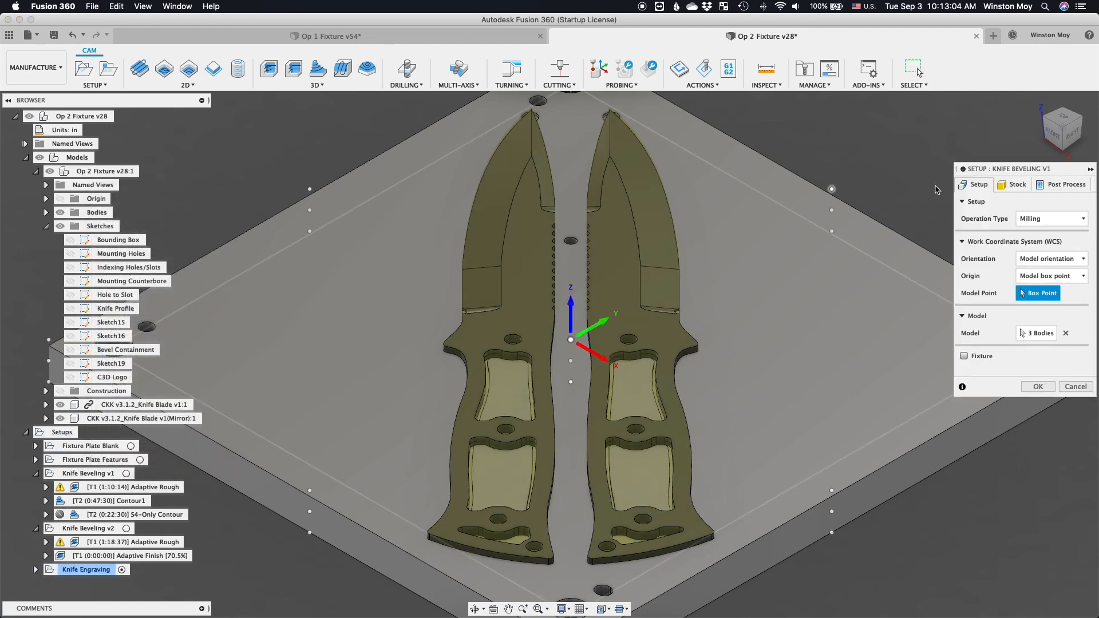
mouse_move(1036, 333)
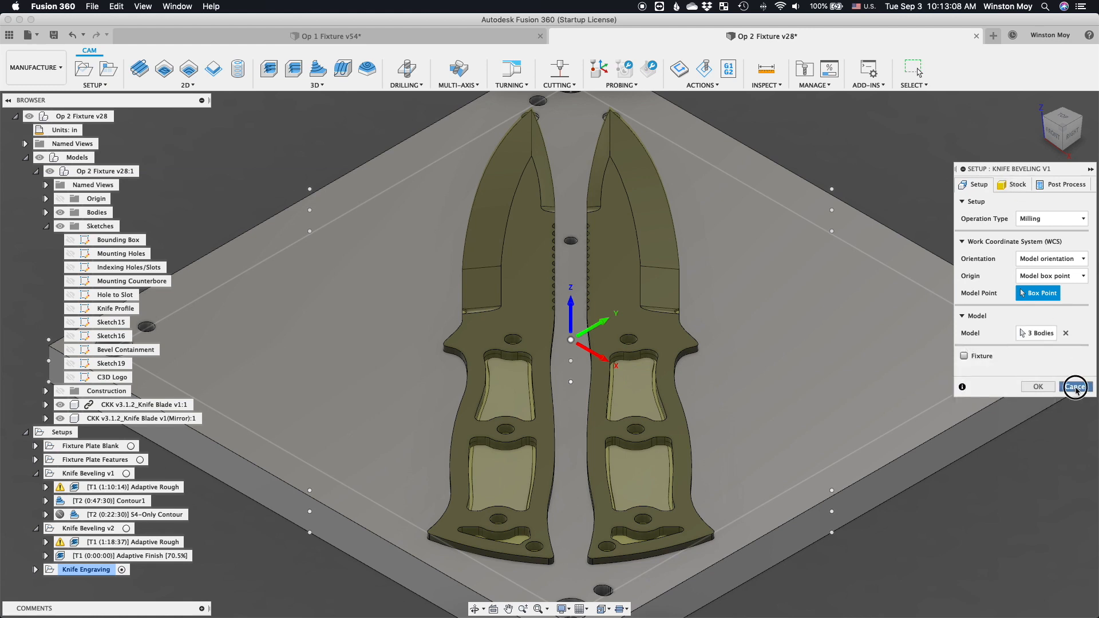
double_click(115, 486)
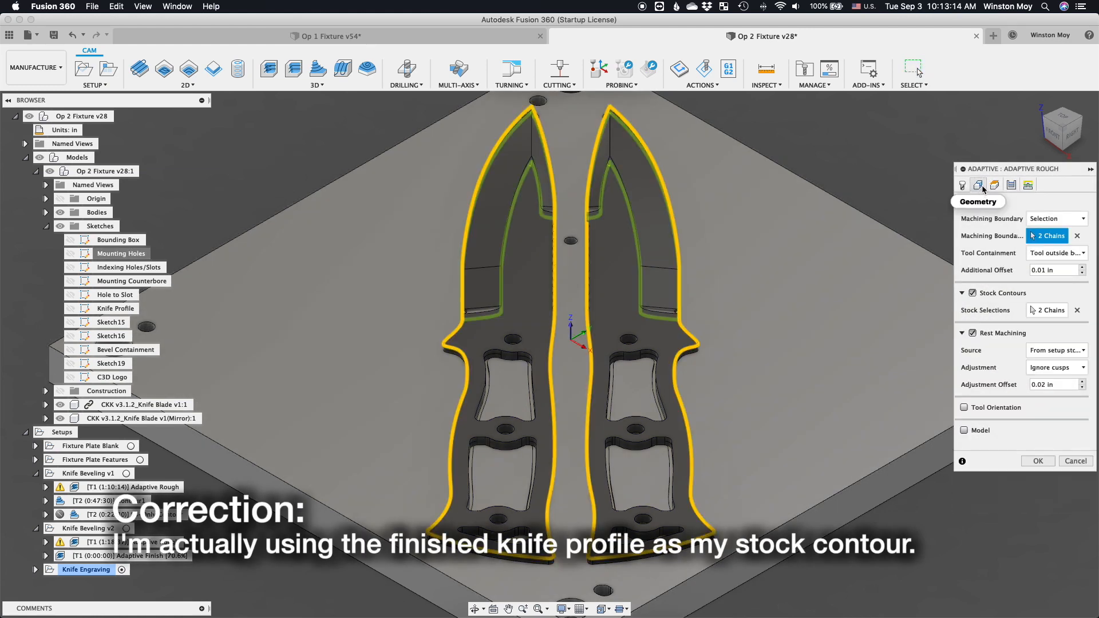
mouse_move(1033, 310)
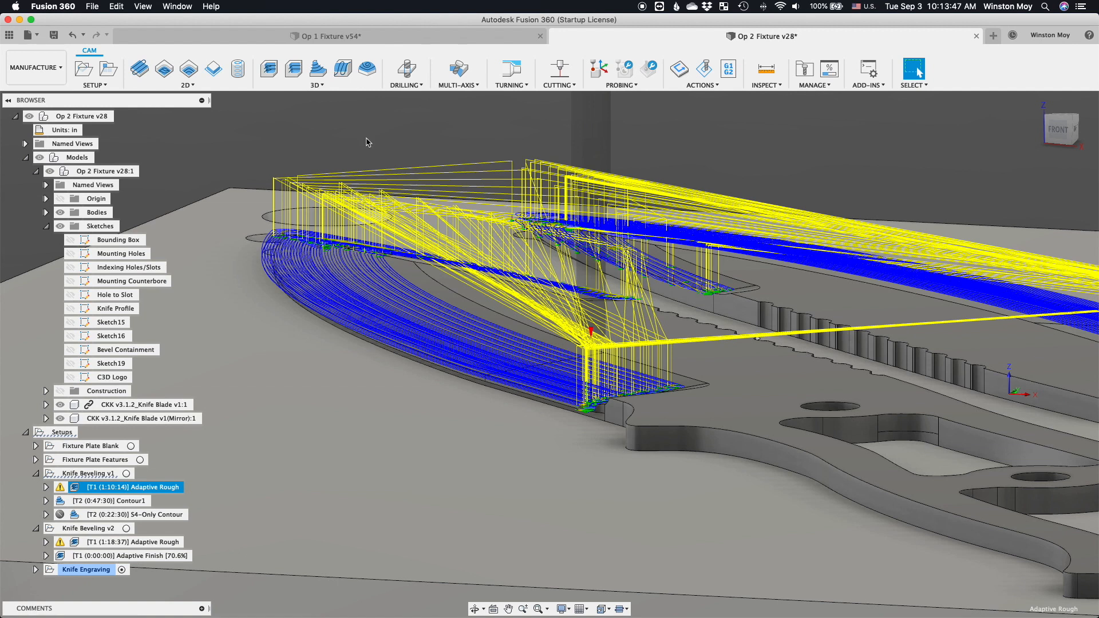
mouse_move(86, 504)
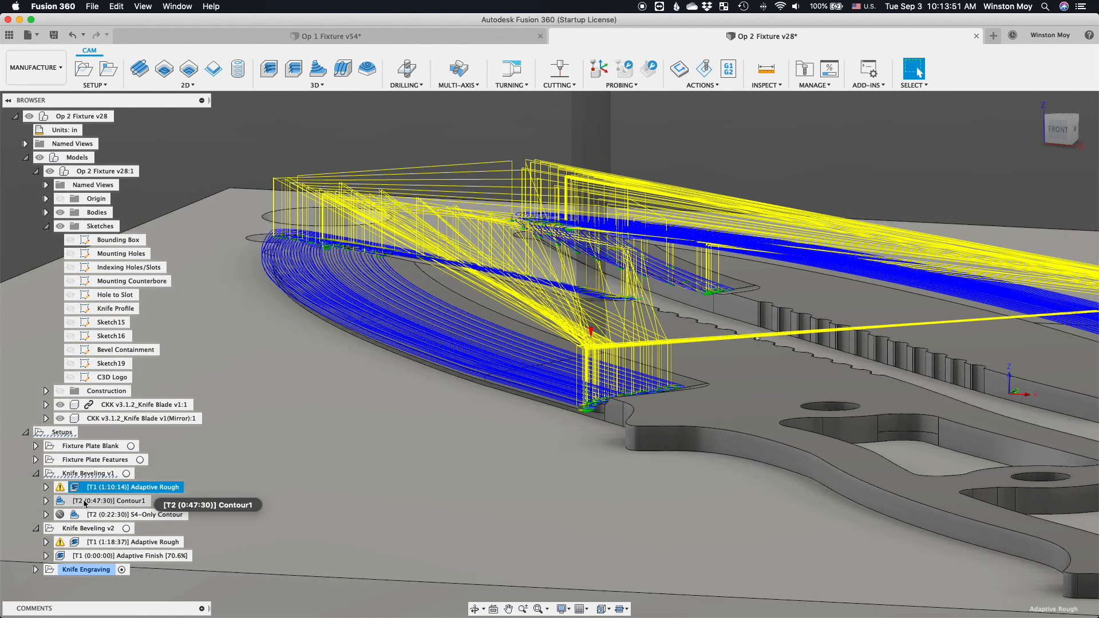
- Show Contour1's toolpath, review its edit settings and cancel without changes
click(106, 500)
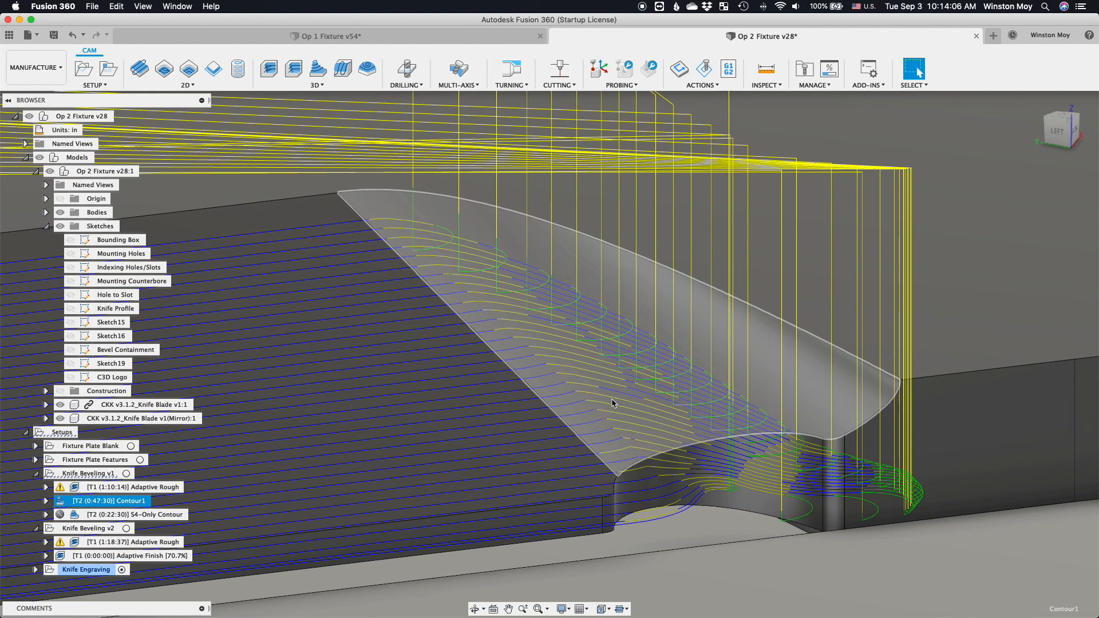
right_click(110, 500)
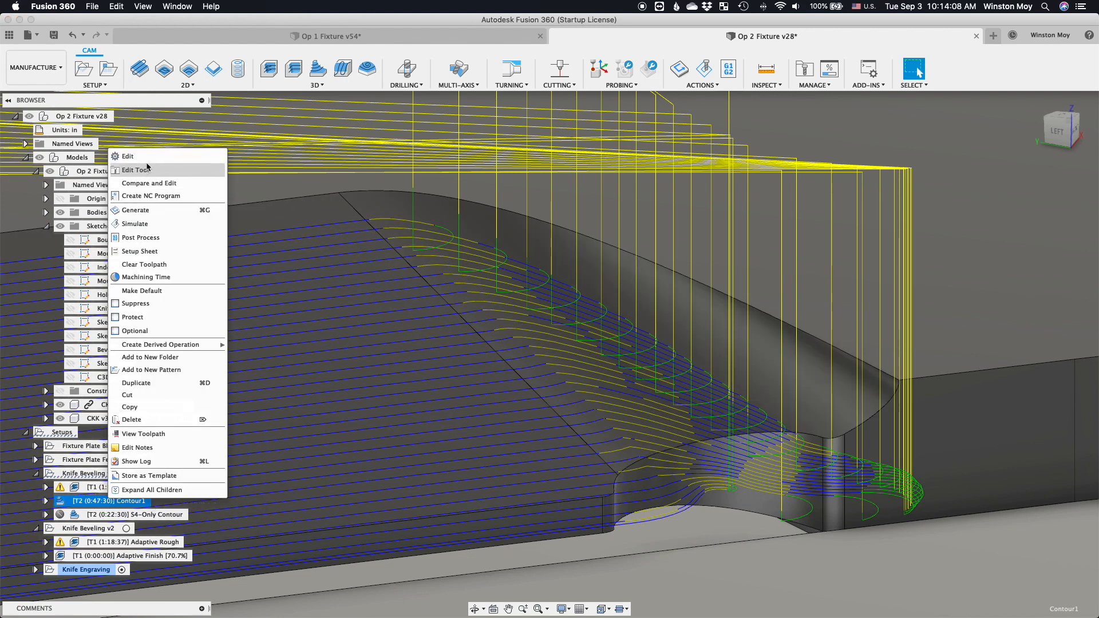
click(127, 156)
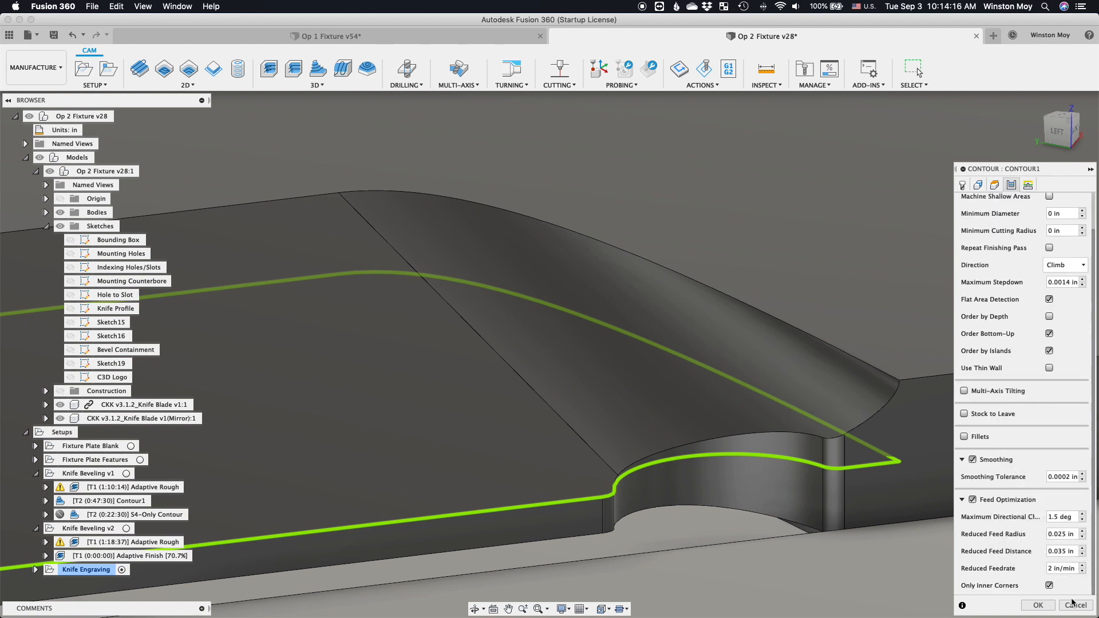
click(834, 35)
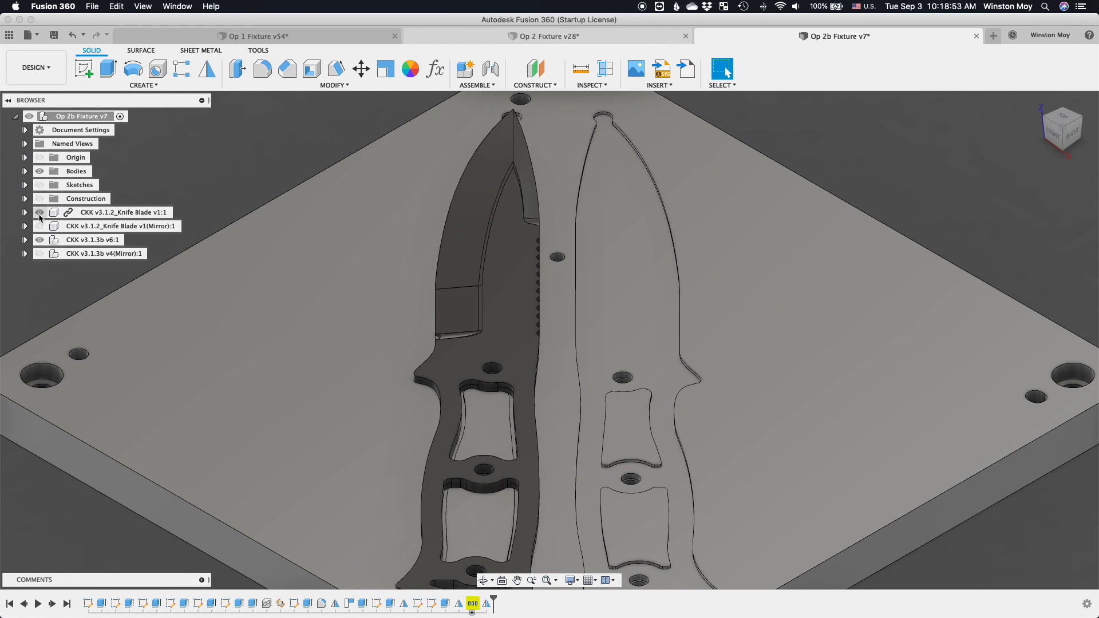
- Return to the Op 2 Fixture and display the Knife Beveling v2 Adaptive Finish toolpath
click(547, 35)
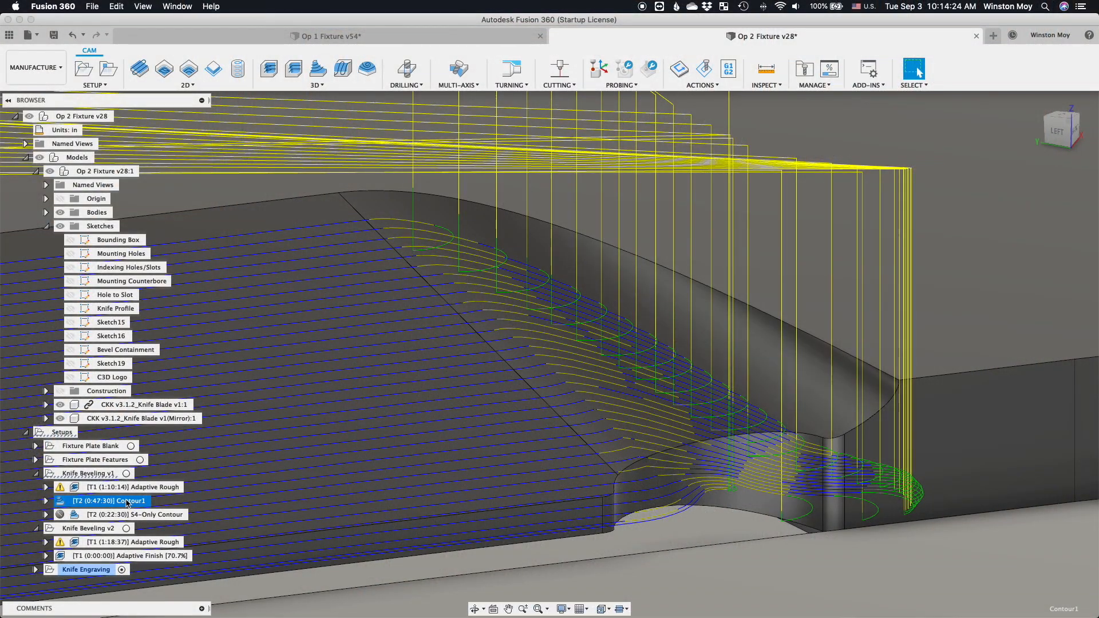
click(126, 556)
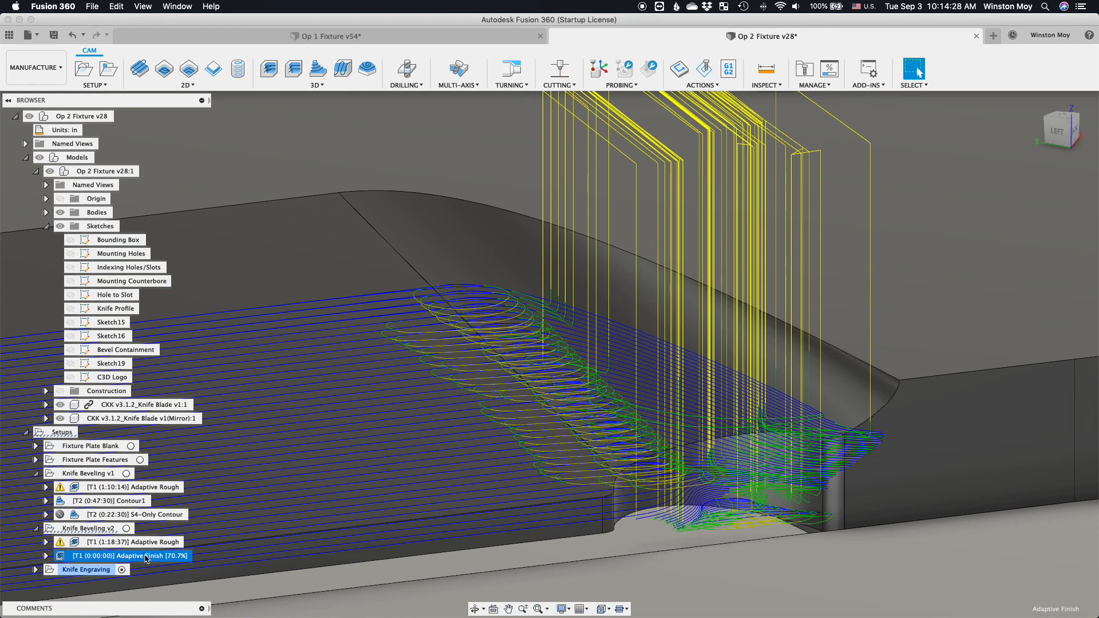